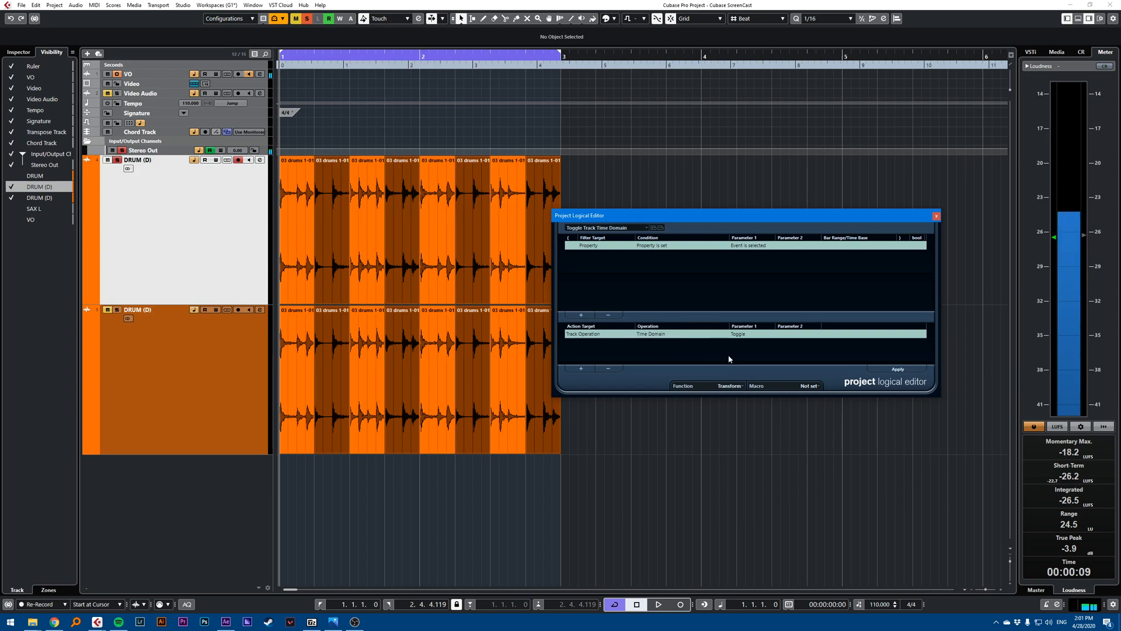
# Store the 'Toggle Track Time Domain' preset, filtering selected events with a Time Domain Toggle action.
pyautogui.click(54, 6)
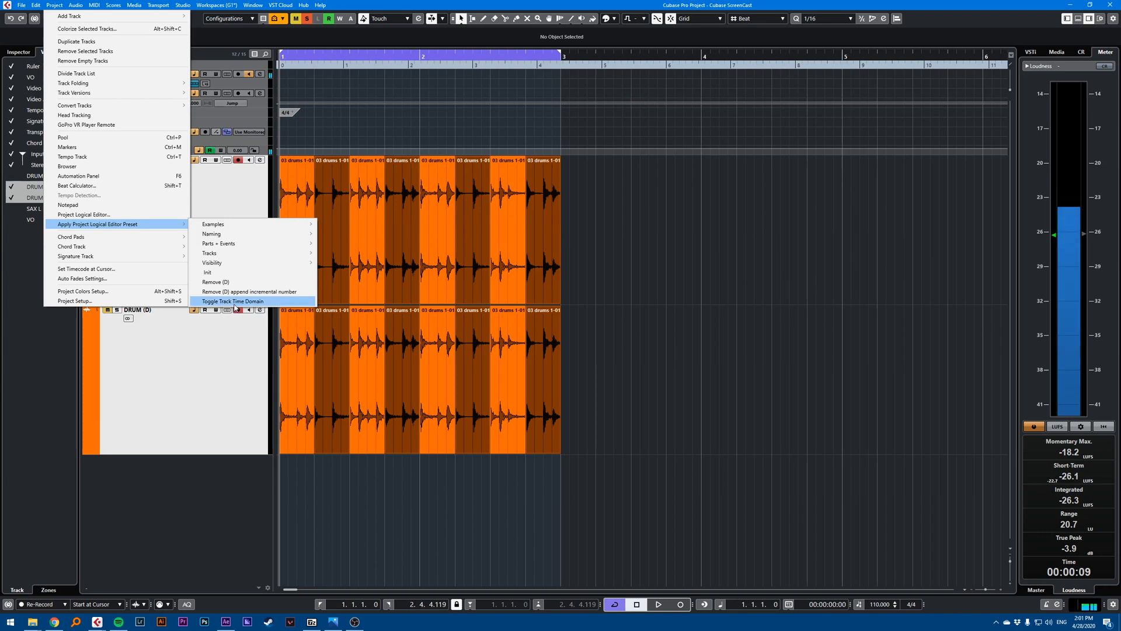